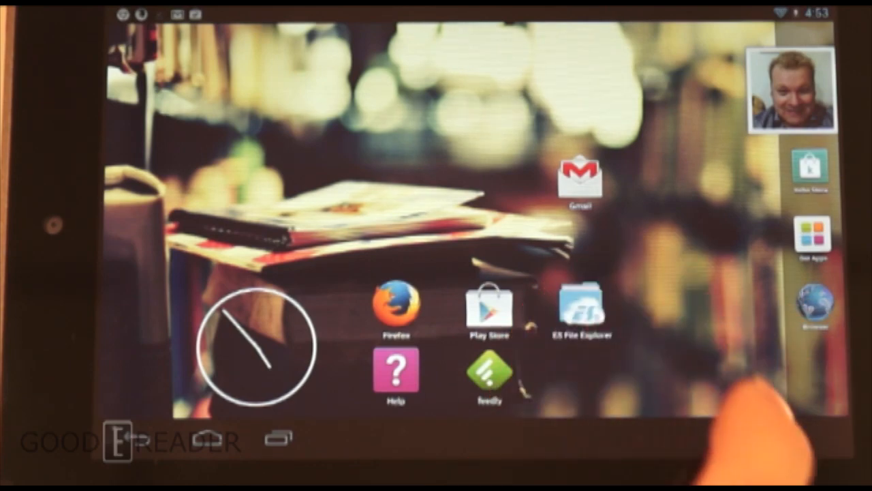
Step: Open science pdf.pdf from ES File Explorer in OfficeSuite and show the zoom options
click(583, 306)
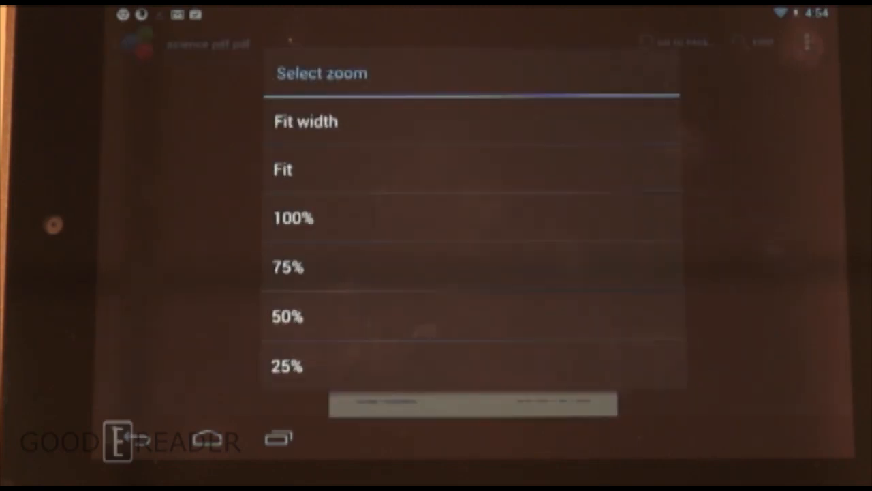
Step: Choose Fit in the Select zoom list to show the full first page
click(282, 170)
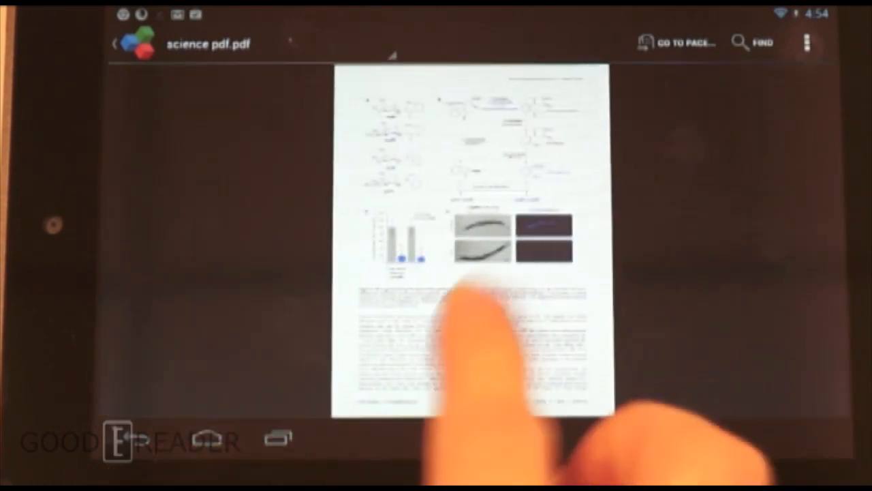
Step: Zoom into the top figure so the calpain activation labels and fluorescence chart are legible
scroll(down, 3)
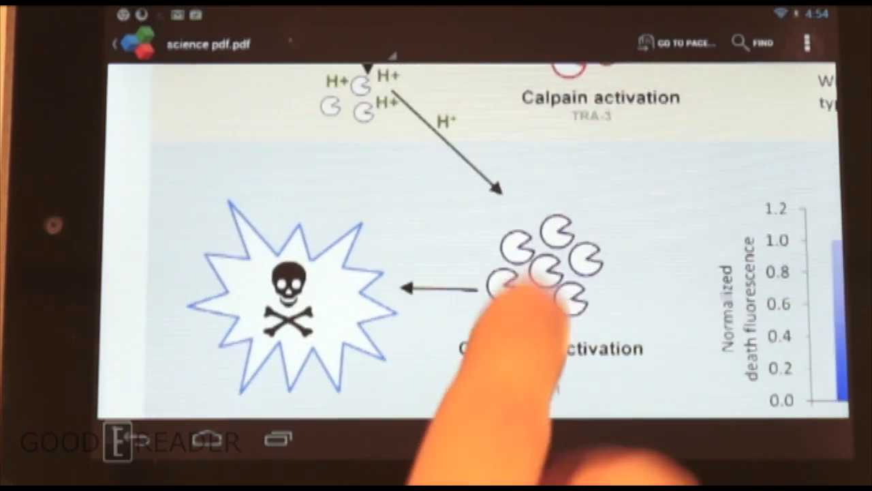
scroll(down, 3)
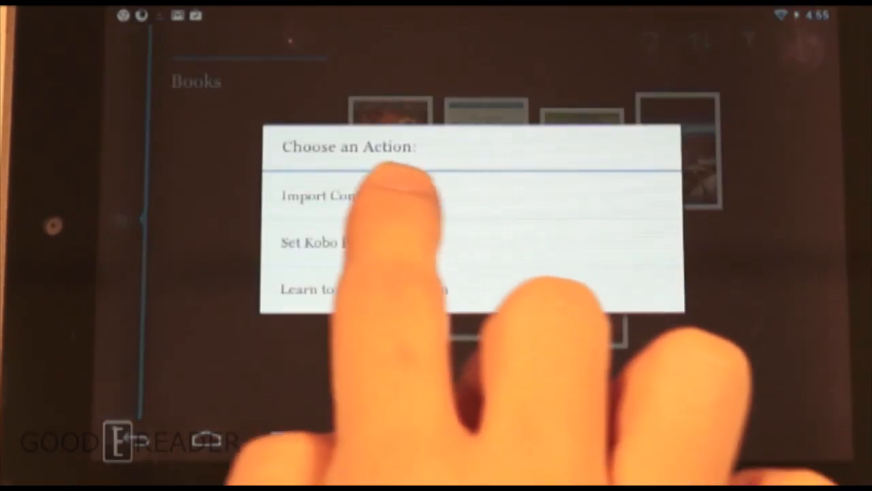
Step: Choose Import Content in Kobo and start the memory card scan
click(320, 195)
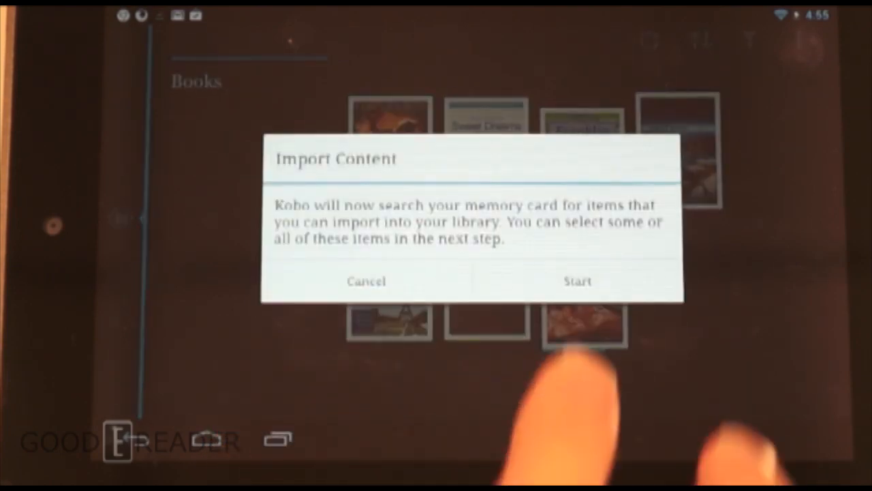
click(577, 281)
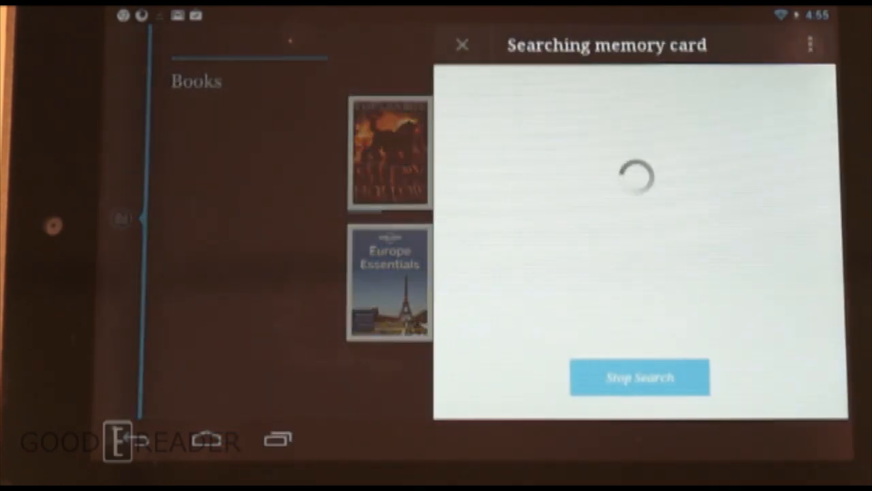